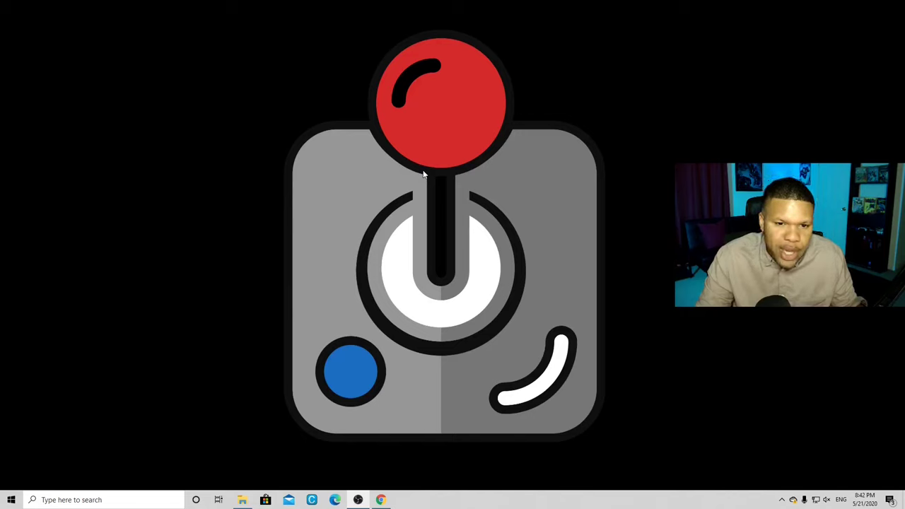
mouse_move(111, 94)
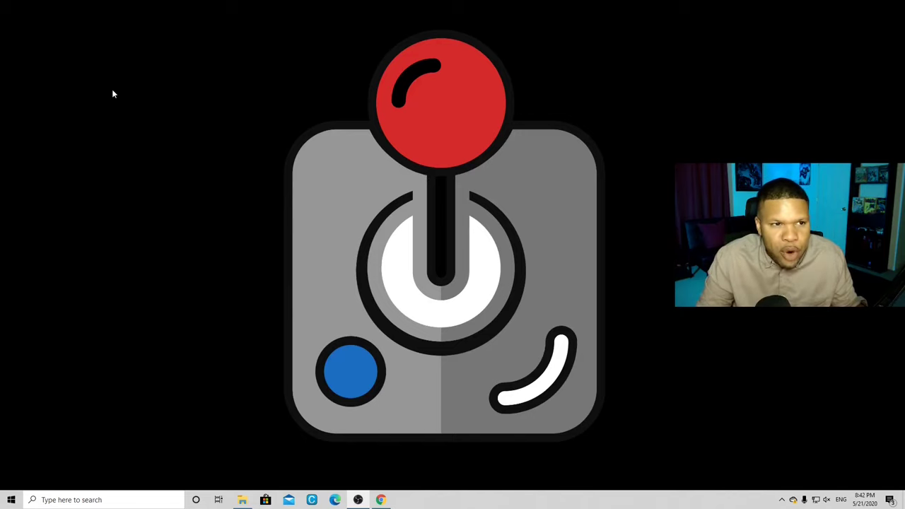
mouse_move(41, 63)
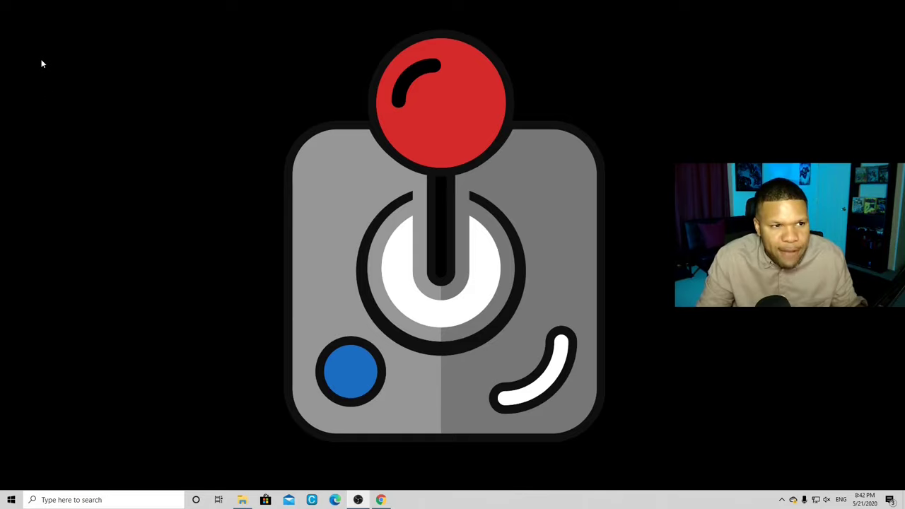
- Create a new desktop folder and name it mame
right_click(41, 64)
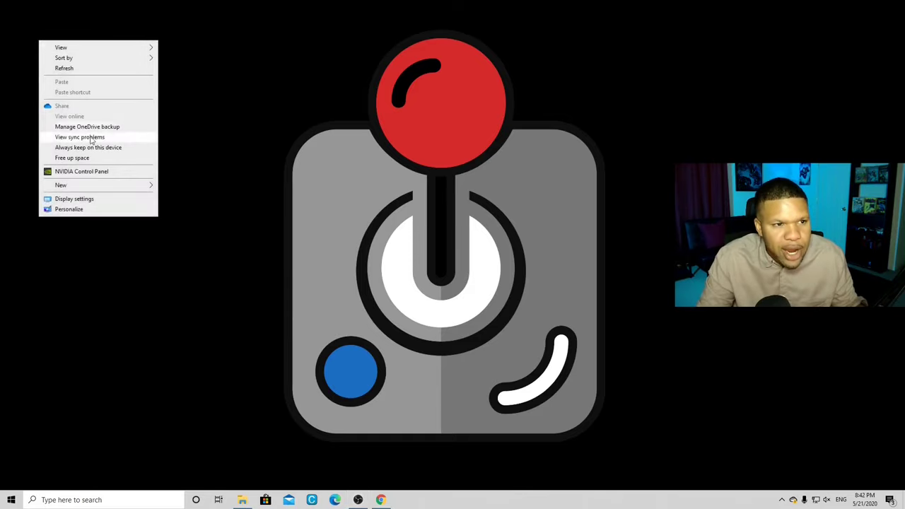
click(60, 184)
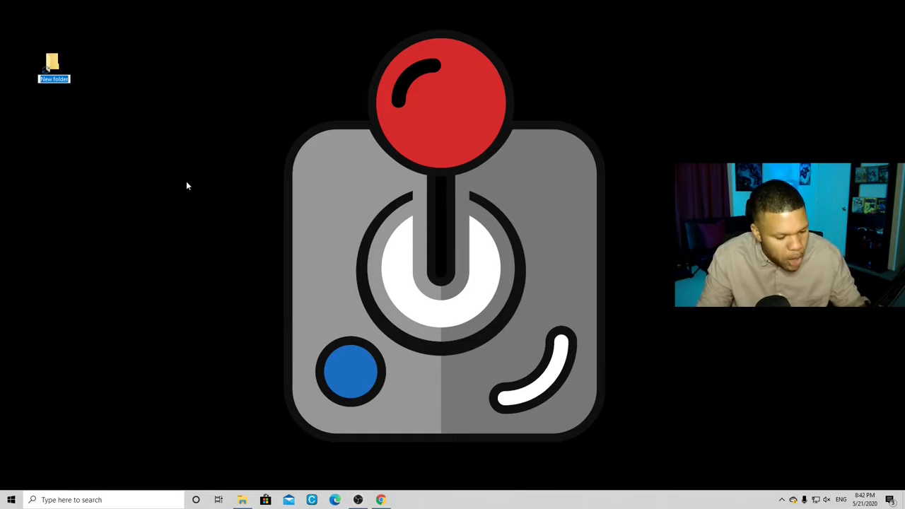
text(mame)
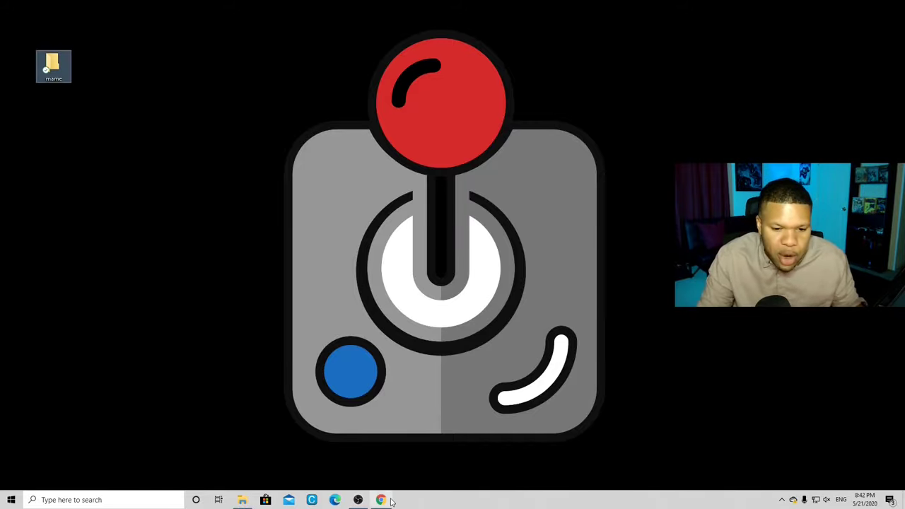
- From mamedev.org's Windows downloads, start downloading mame0221b_64bit.exe
click(382, 498)
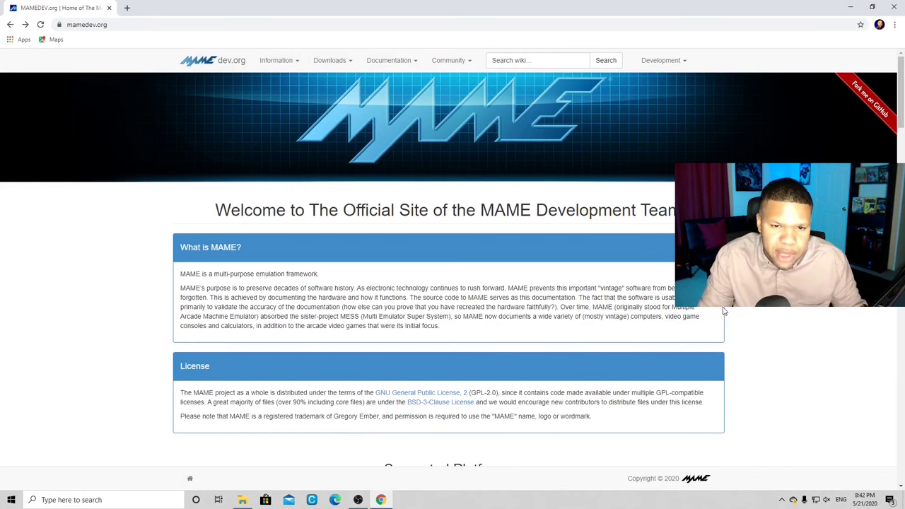
scroll(down, 3)
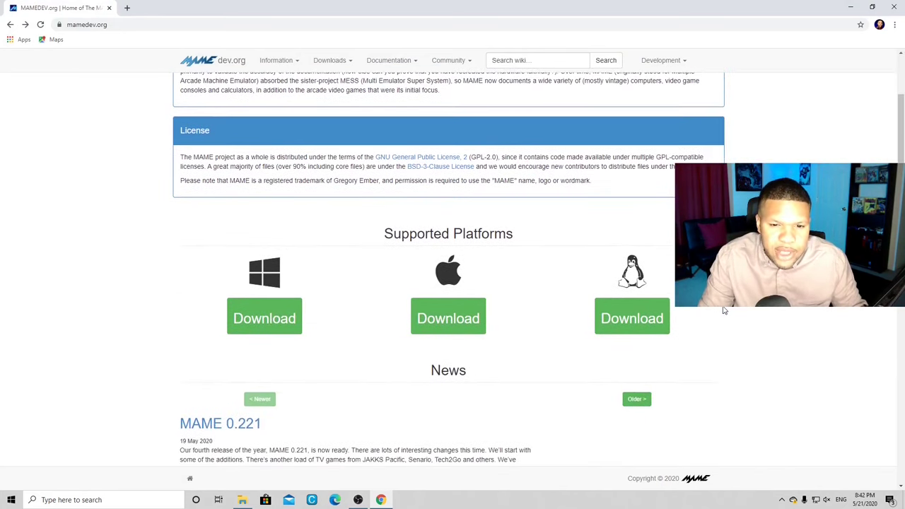
scroll(down, 3)
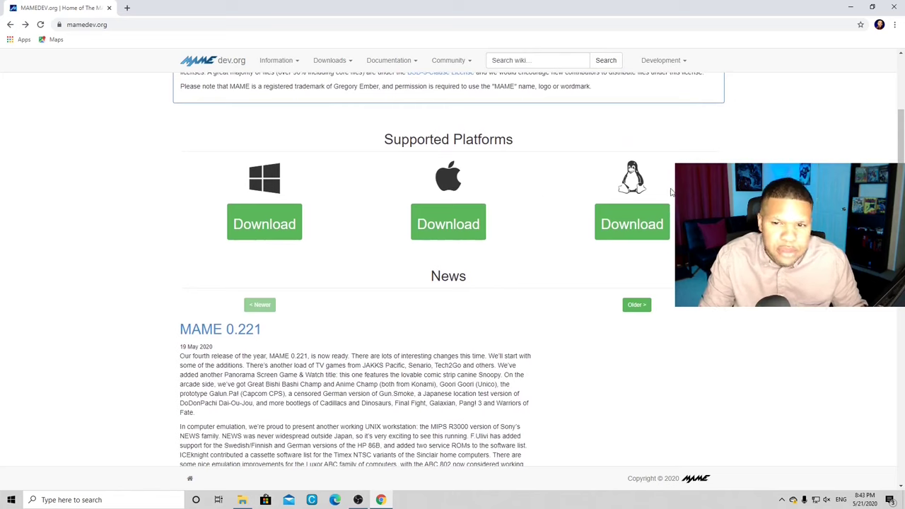
mouse_move(314, 342)
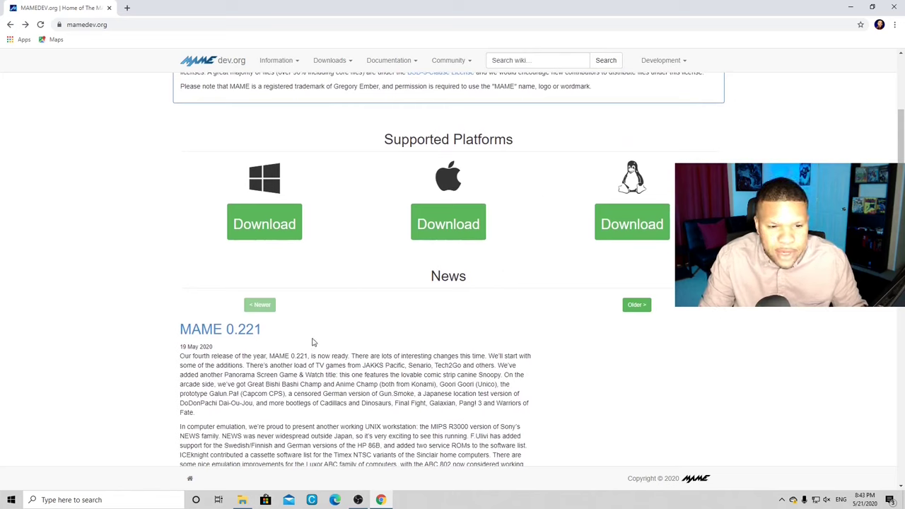
mouse_move(307, 337)
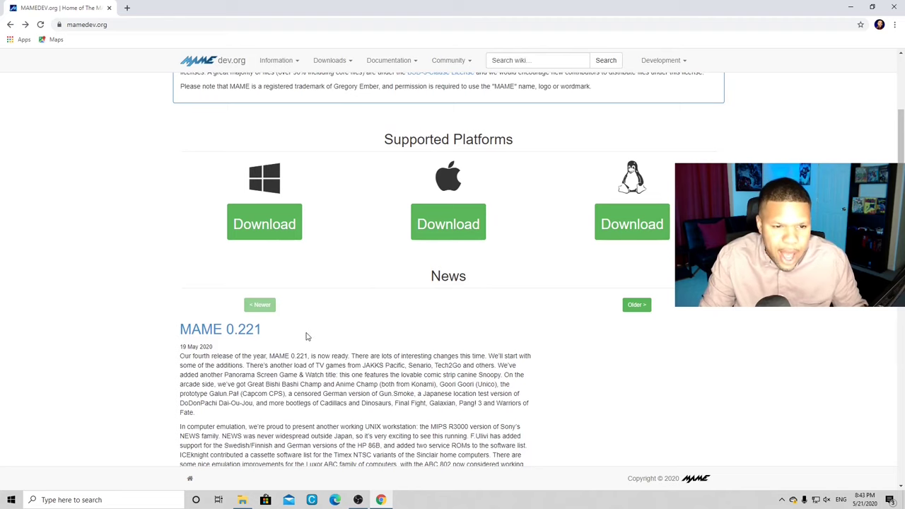
mouse_move(266, 221)
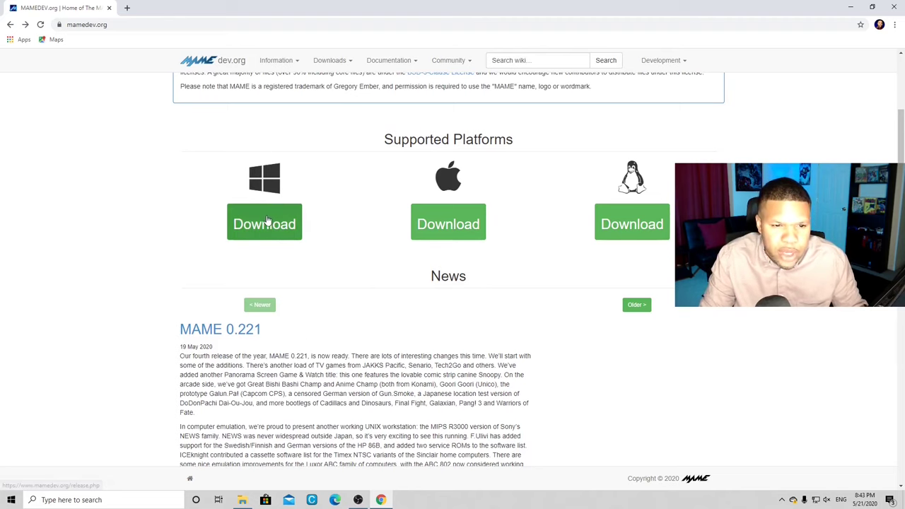
click(263, 223)
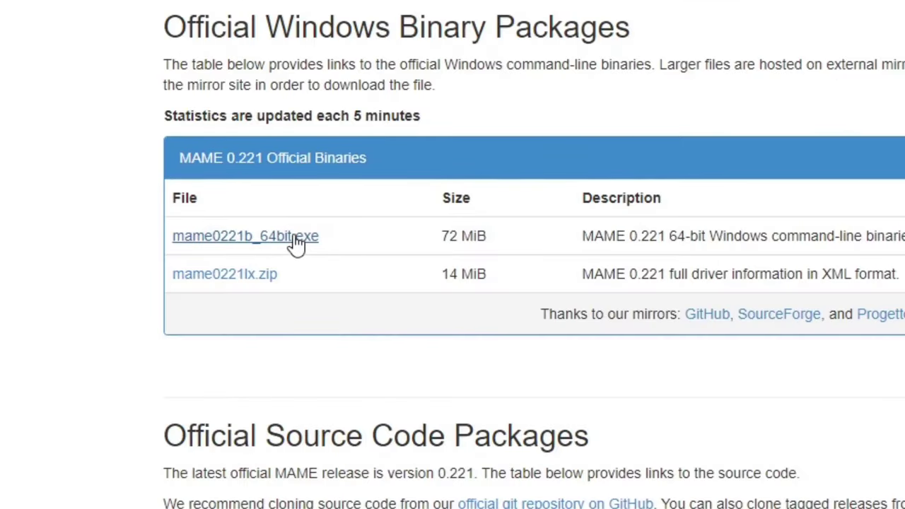
click(246, 234)
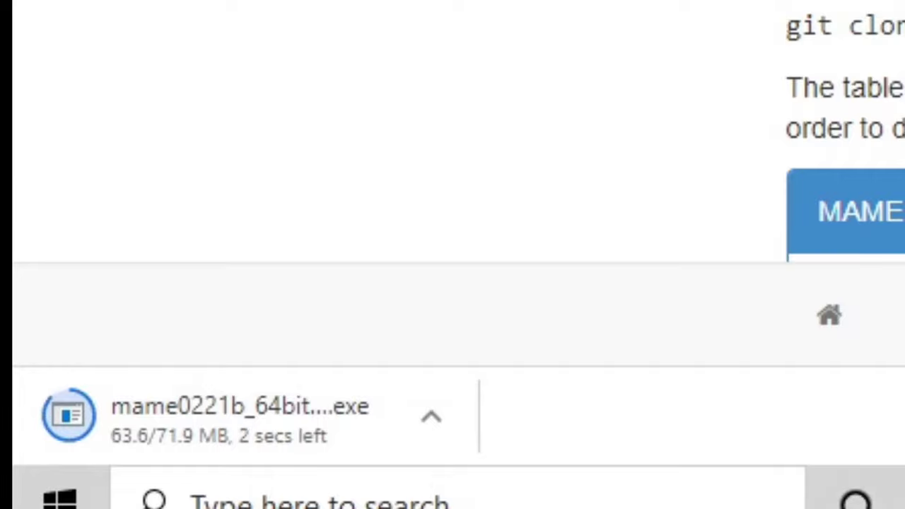
mouse_move(860, 478)
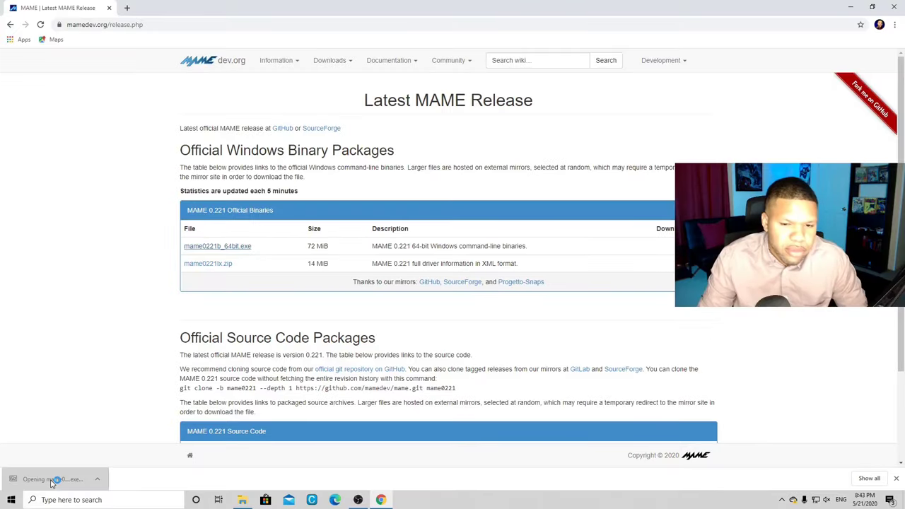
- Run the downloaded package and extract it to the Desktop\mame folder
click(51, 480)
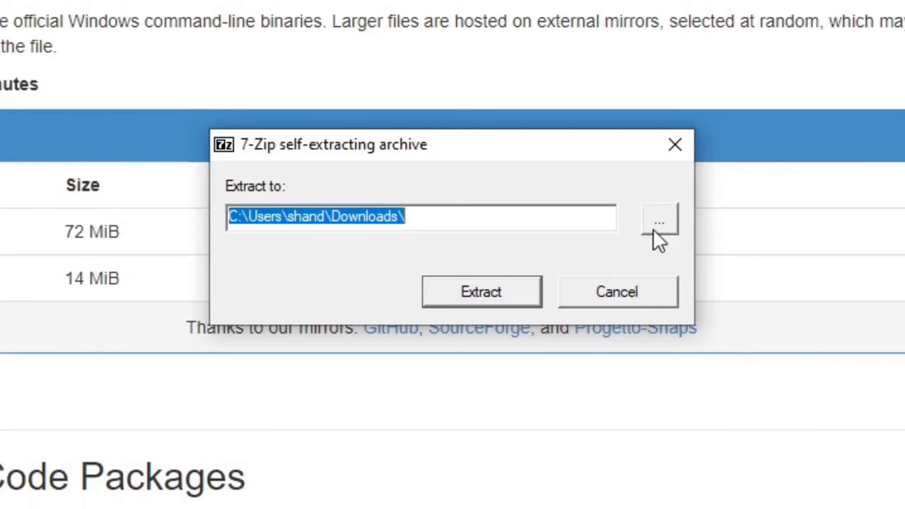
click(659, 221)
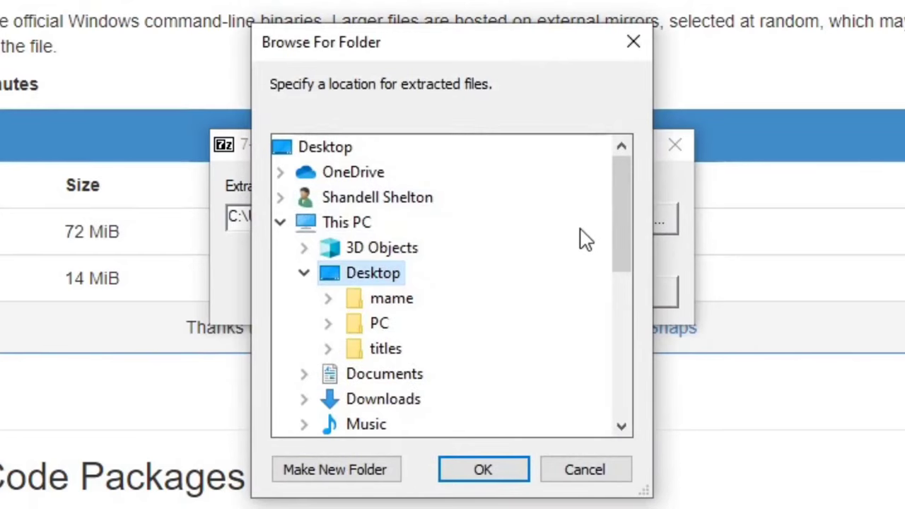
mouse_move(381, 308)
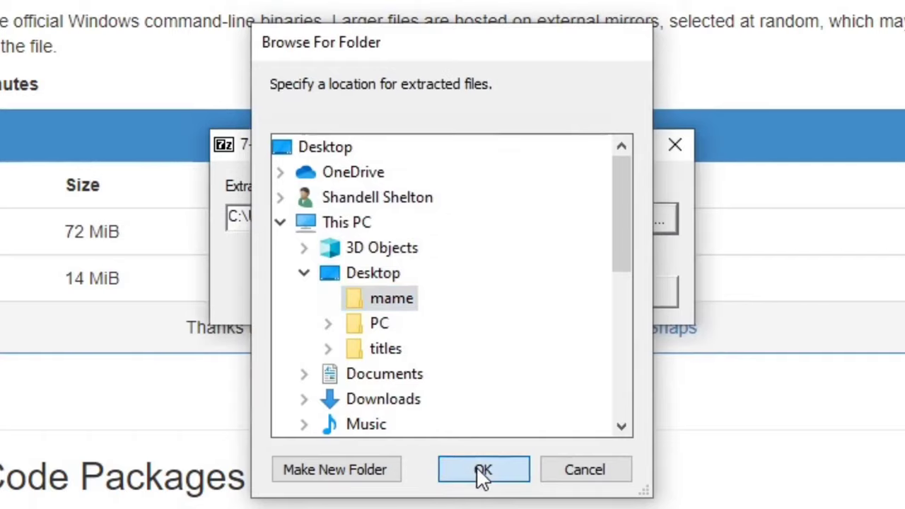
click(484, 470)
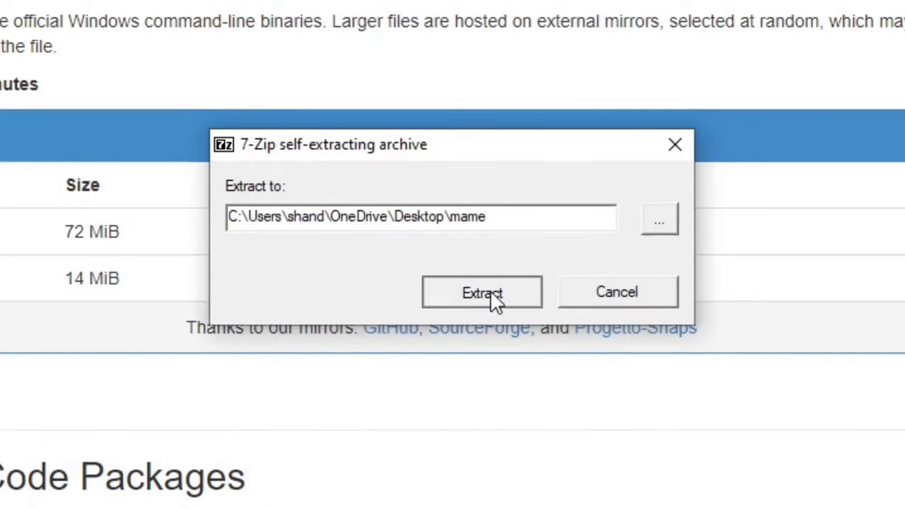
click(481, 292)
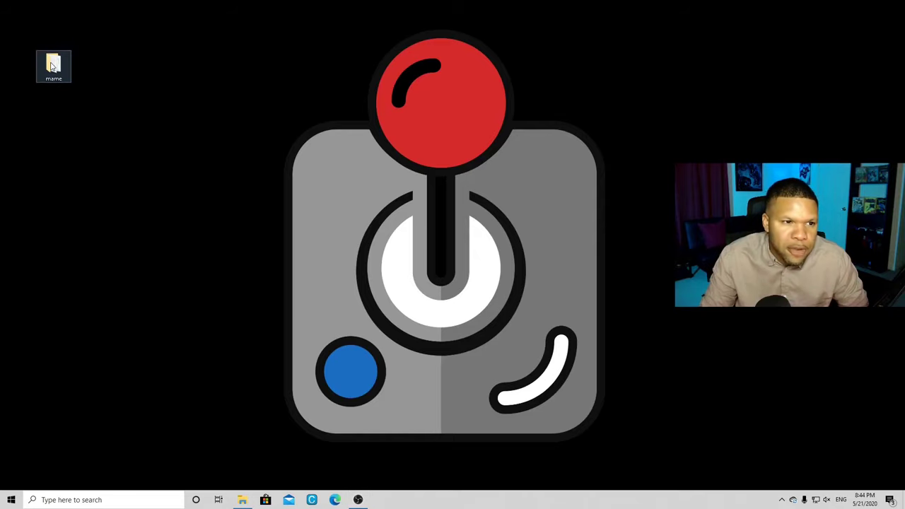
- Launch mame64.exe from the desktop mame folder
double_click(53, 63)
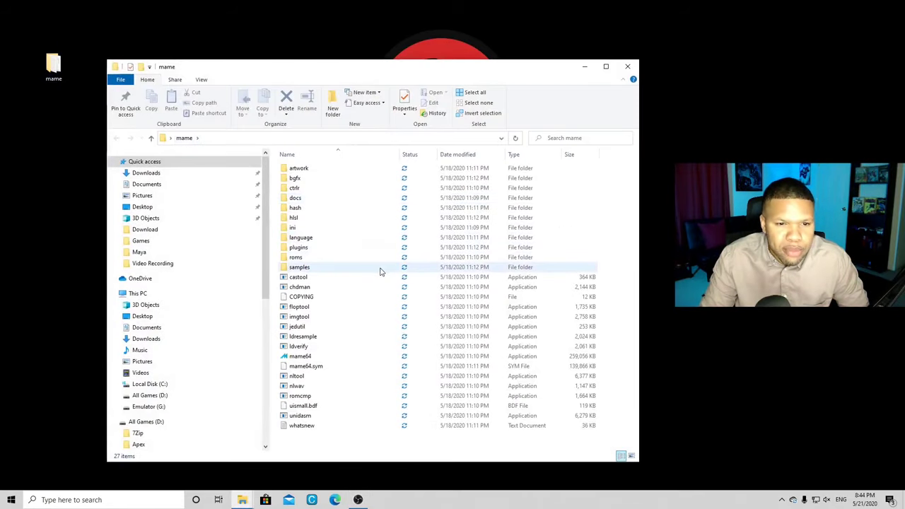
mouse_move(394, 425)
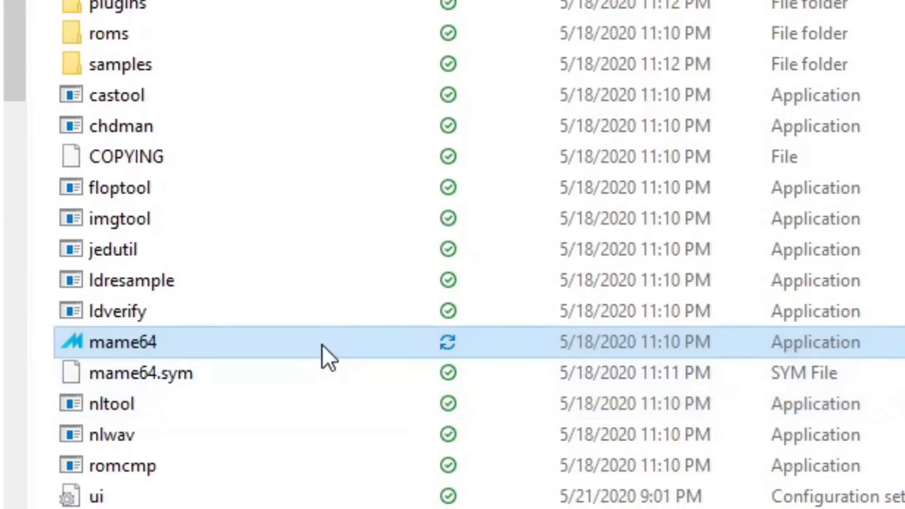
double_click(107, 342)
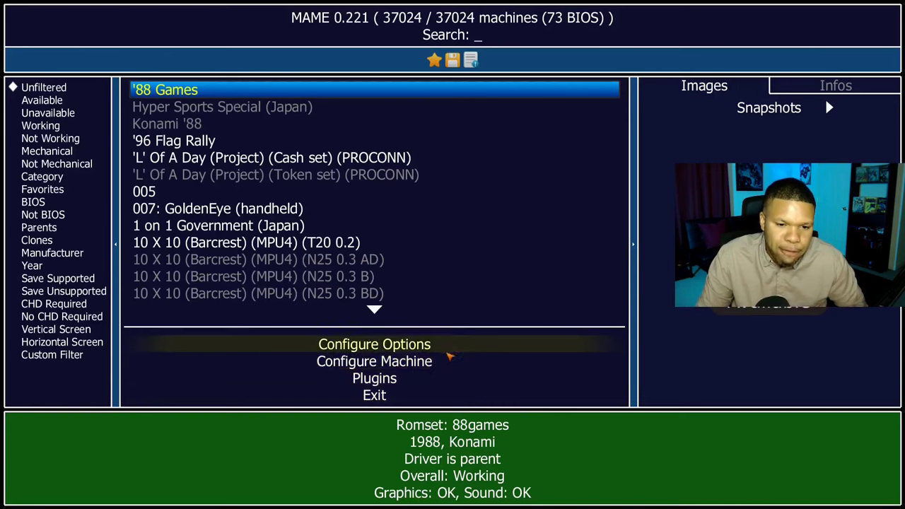
- Set Enforce Aspect Ratio to Off in Video Options and return to settings
click(373, 345)
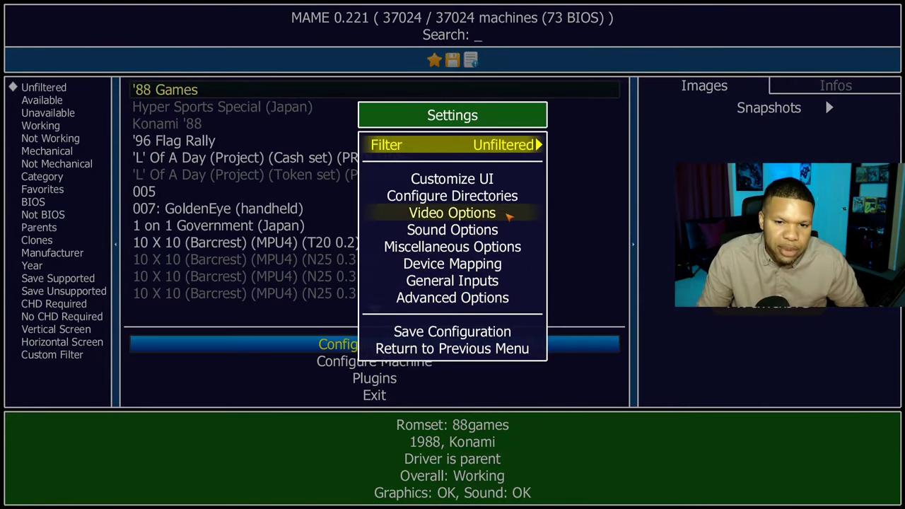
click(453, 212)
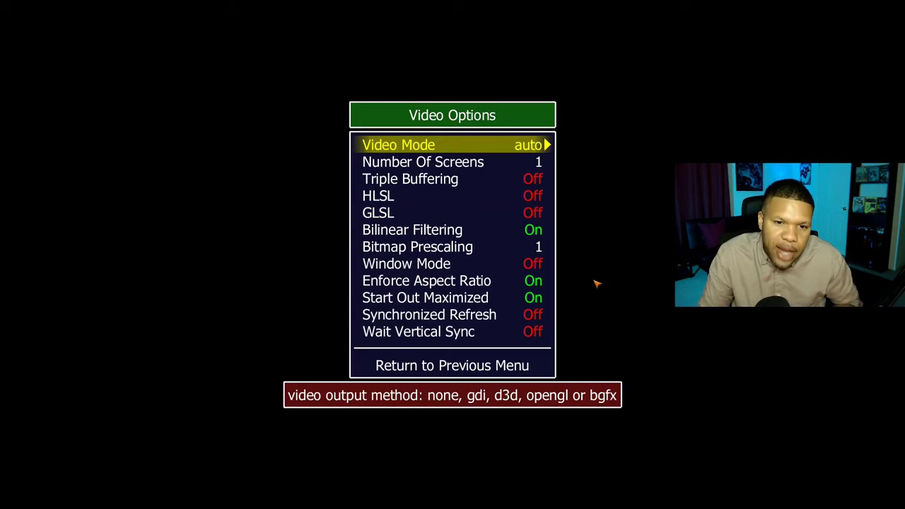
mouse_move(594, 278)
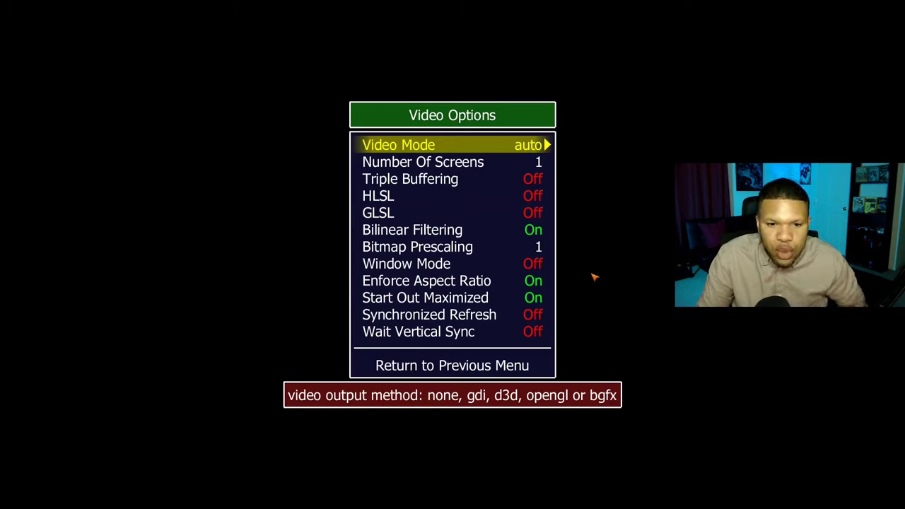
mouse_move(595, 262)
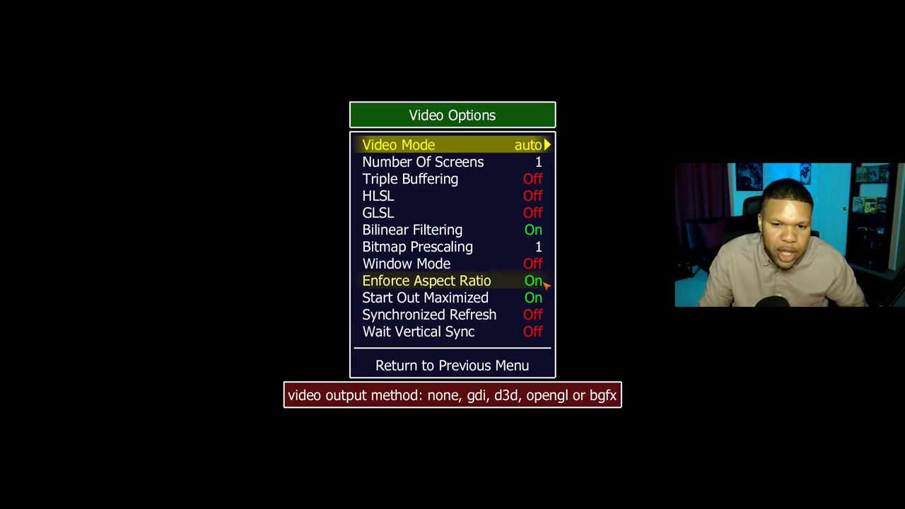
click(428, 280)
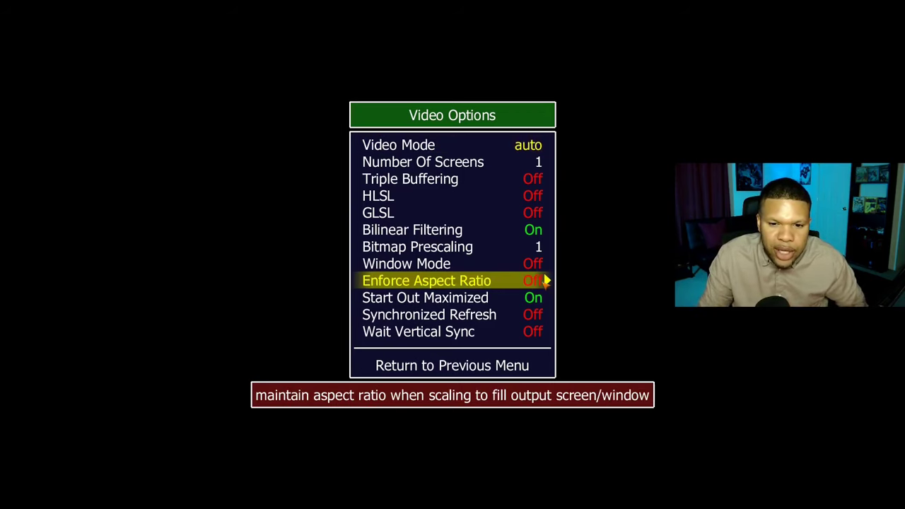
mouse_move(577, 303)
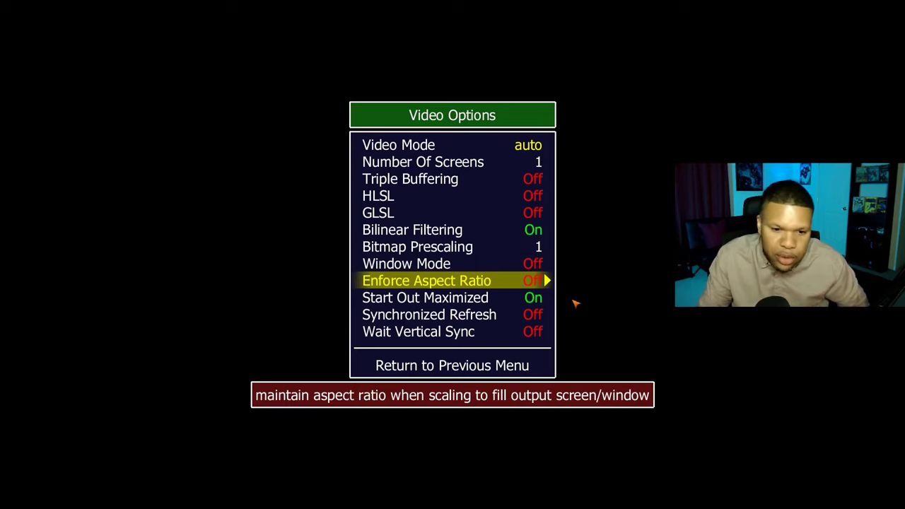
mouse_move(463, 377)
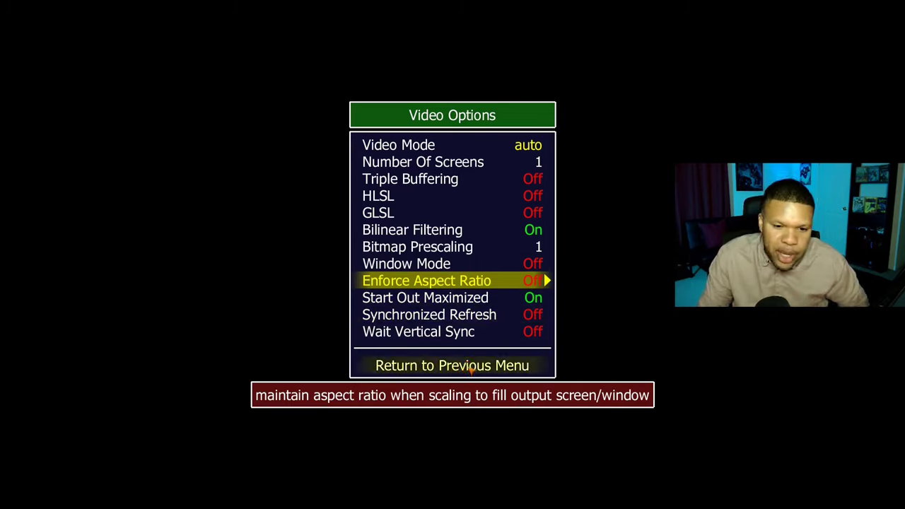
click(452, 365)
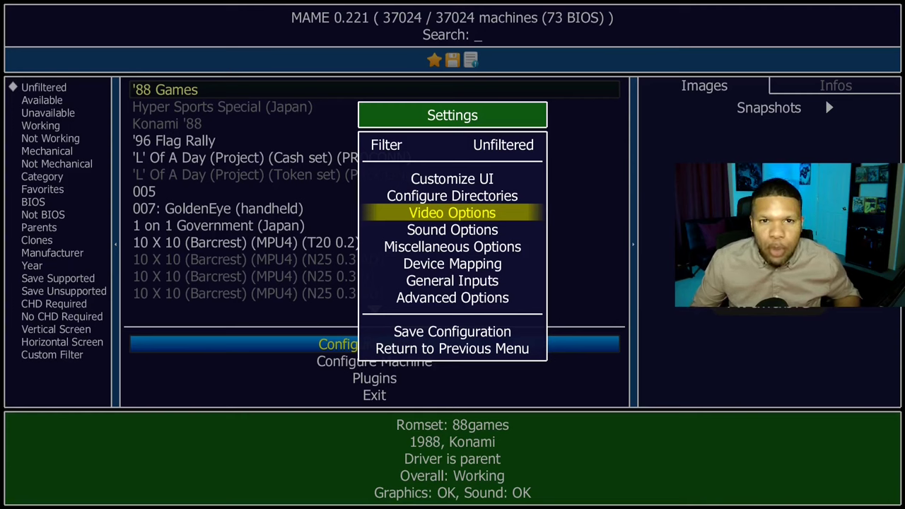
mouse_move(577, 257)
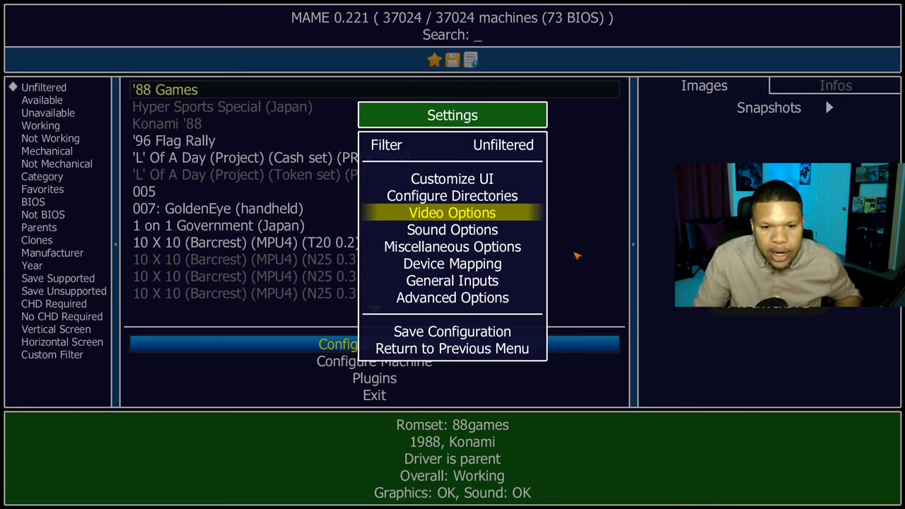
- Assign Player 1's directions to the gamepad D-pad and leave the Player 1 Controls list
click(452, 280)
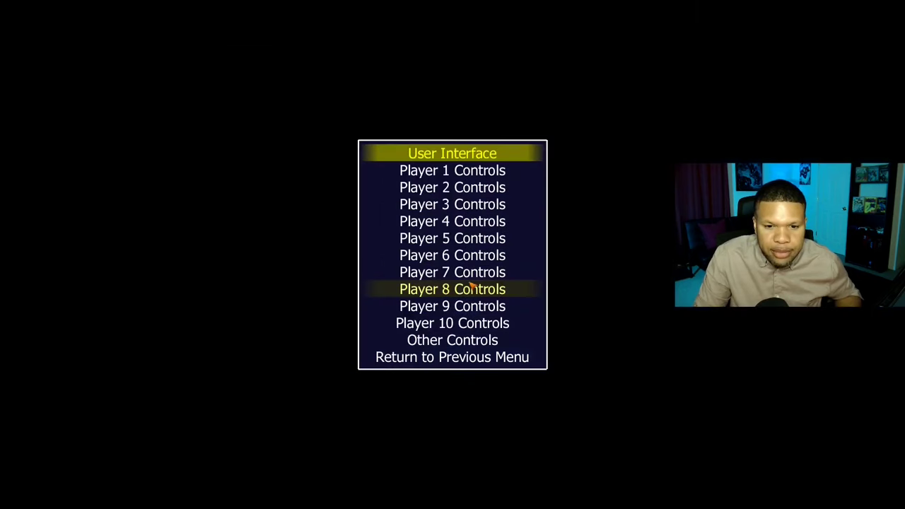
mouse_move(477, 170)
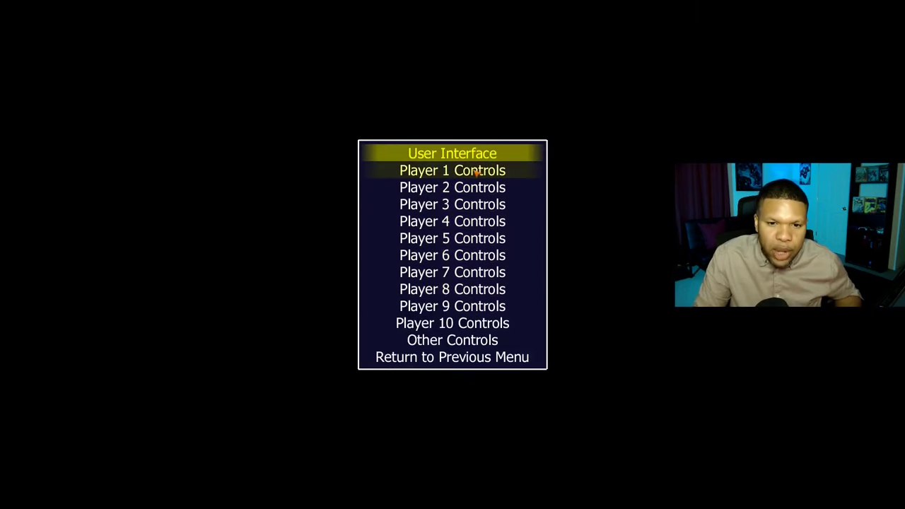
click(452, 170)
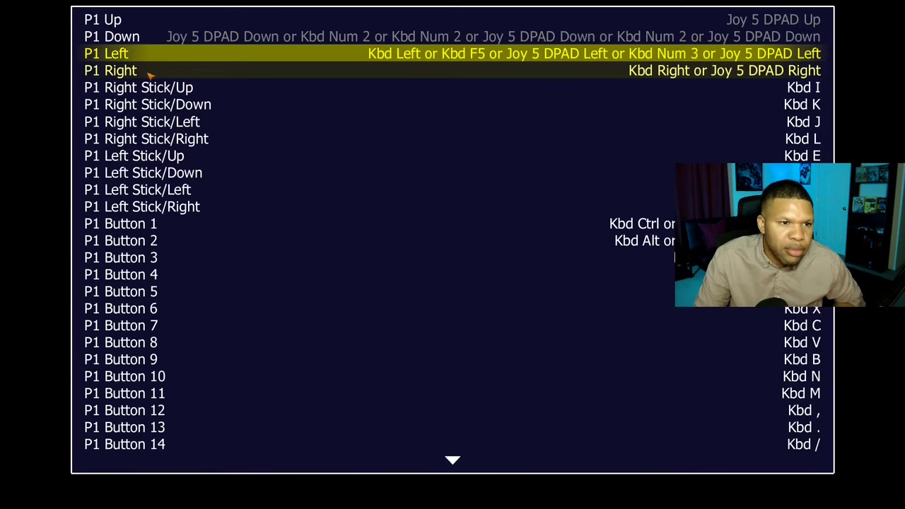
click(110, 71)
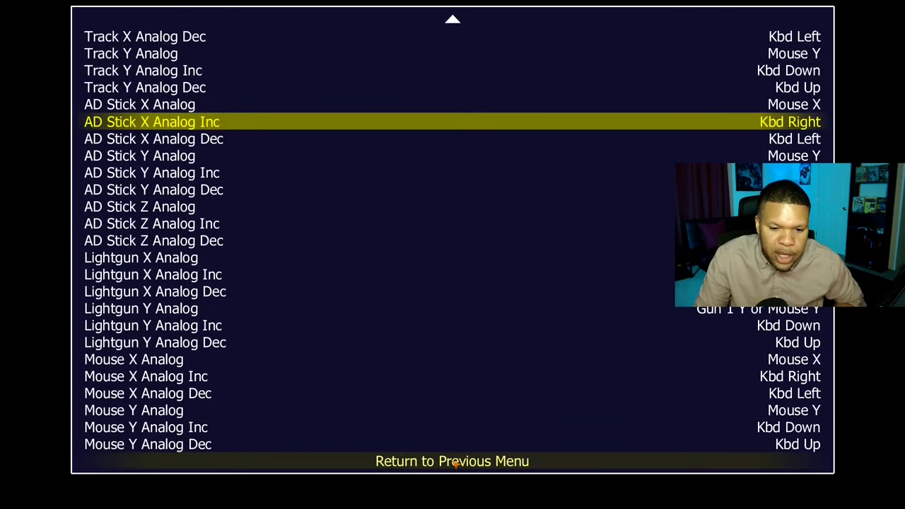
key(Down)
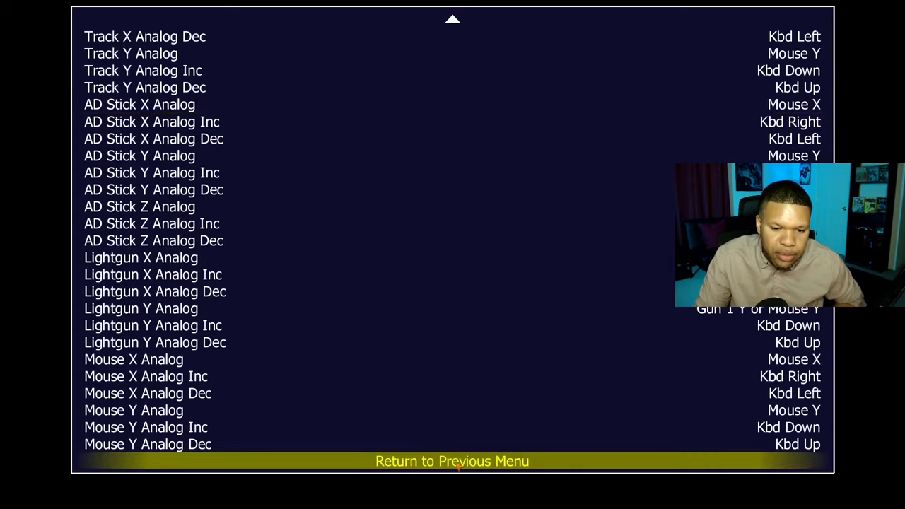
click(452, 462)
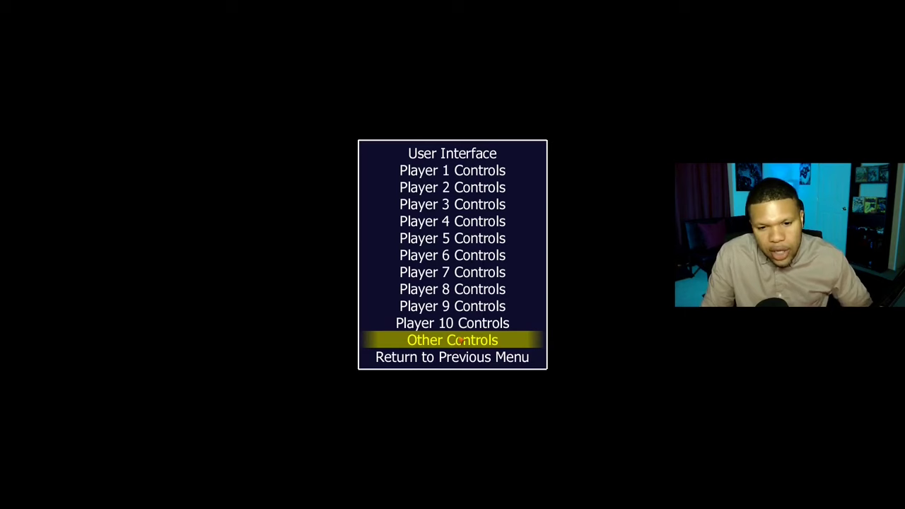
- In Other Controls, map 1 Player Start to Joy Start and Coin 1 to Joy Back
click(453, 339)
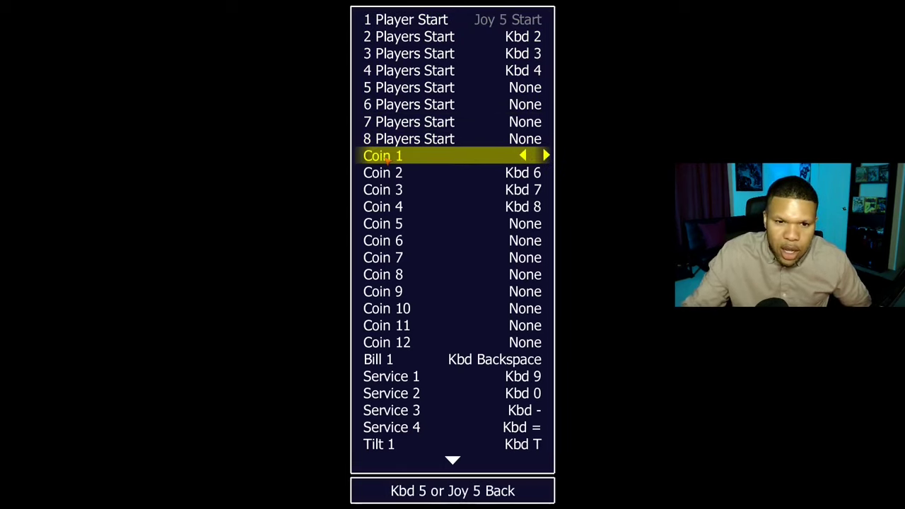
key(enter)
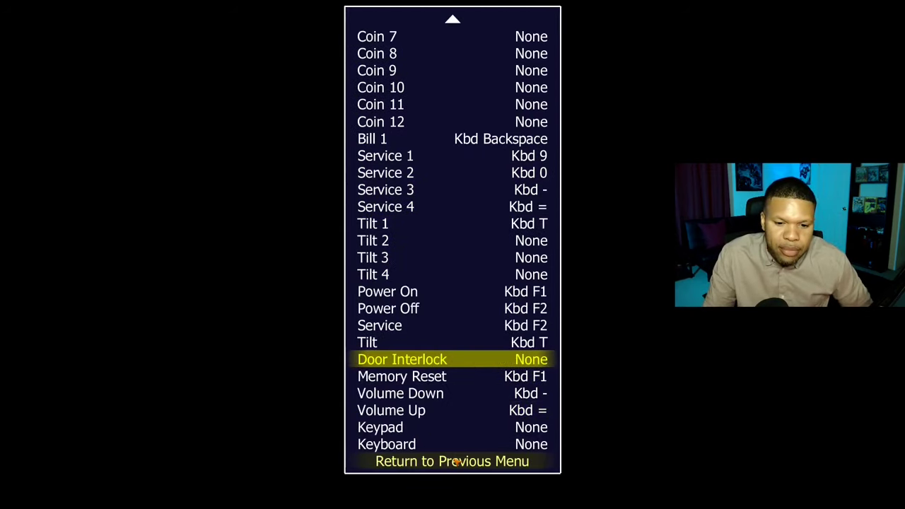
key(down)
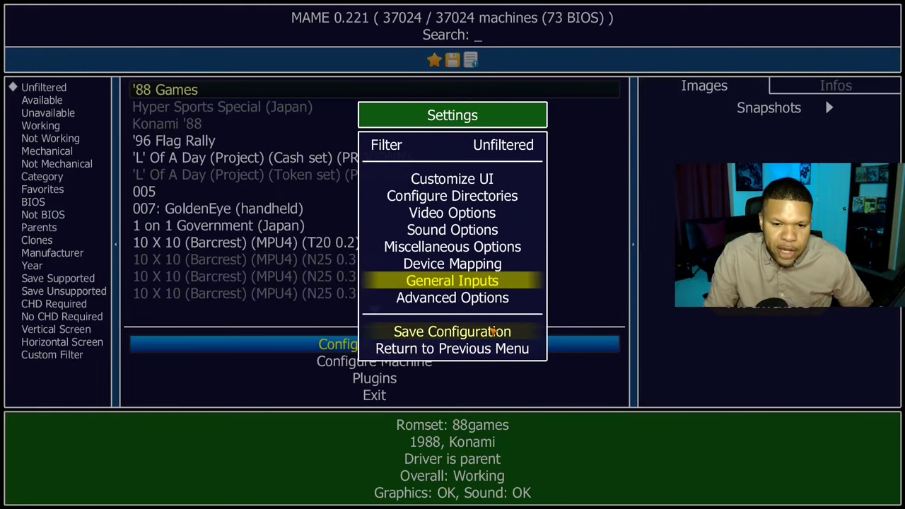
- Save the configuration, filter the list to the 28 Available games and pick The Punisher
click(452, 331)
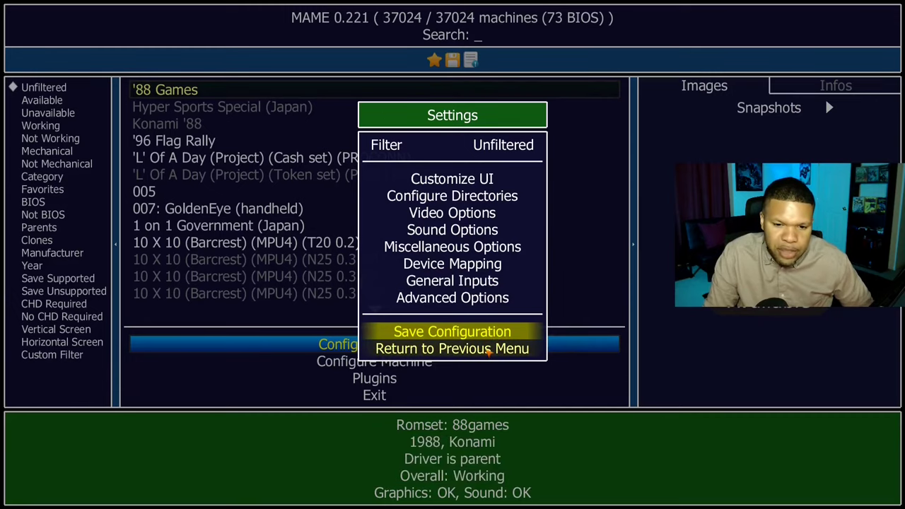
click(452, 348)
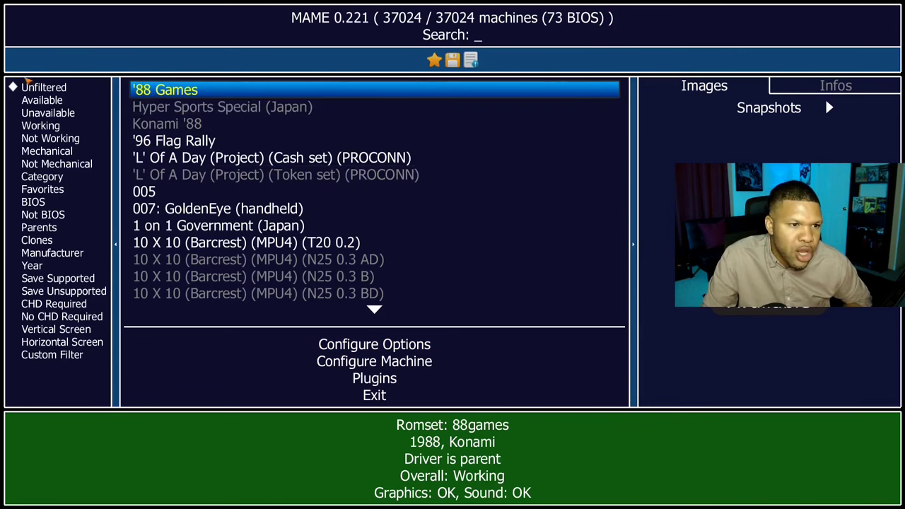
click(42, 99)
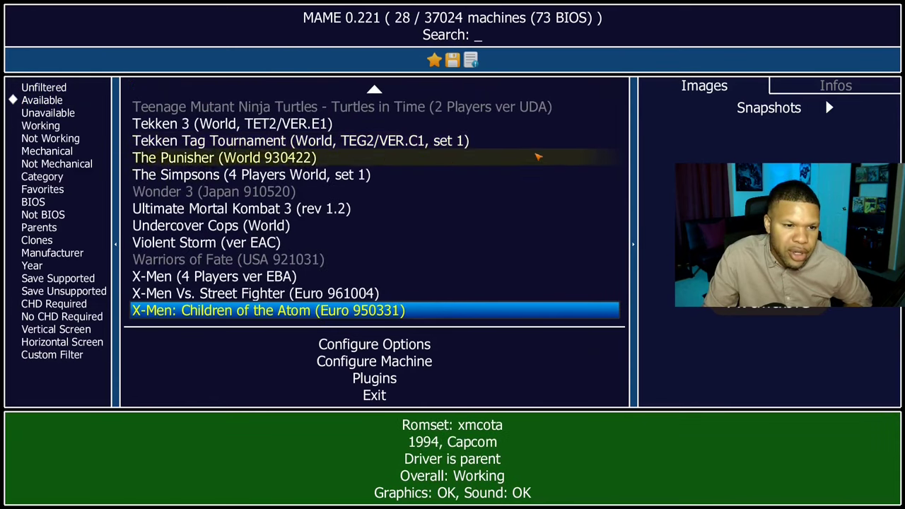
click(224, 157)
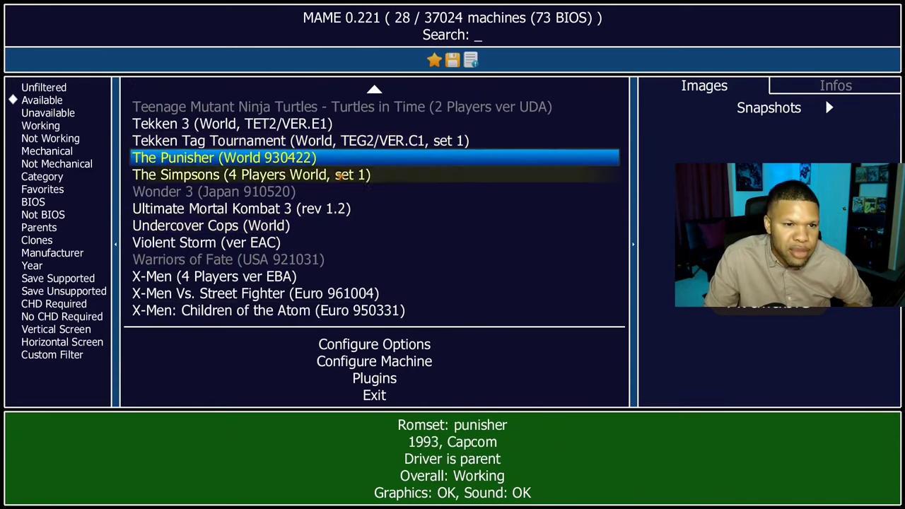